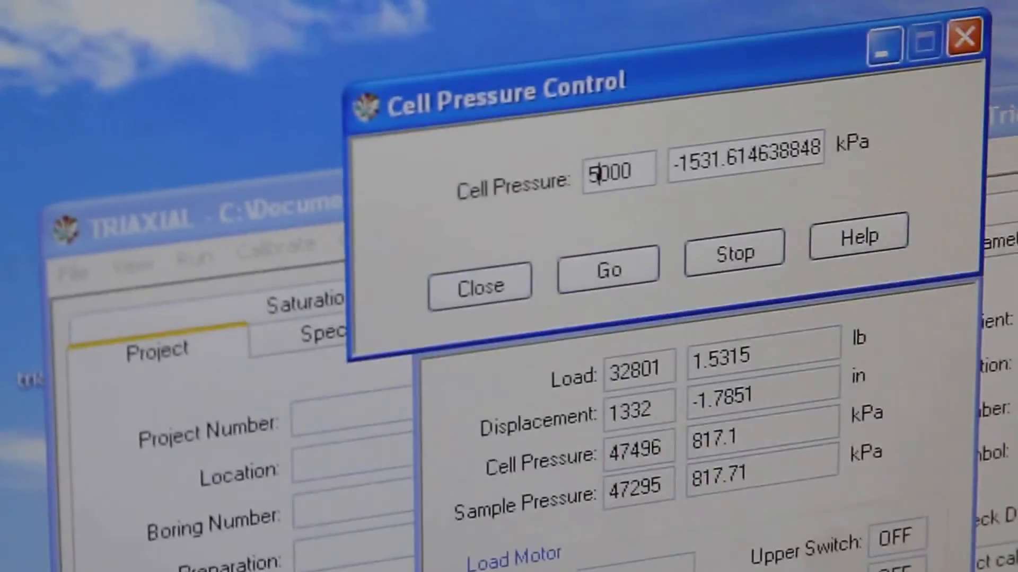
# Set the cell pressure target to 52000 (about 1066 kPa) and start driving to it with Go
pyautogui.click(606, 266)
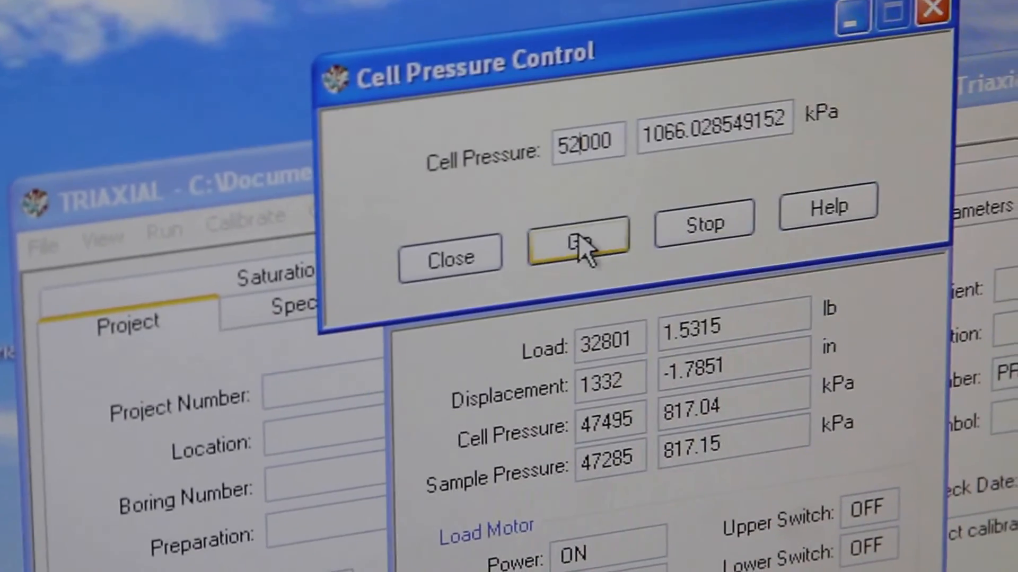
pyautogui.click(574, 236)
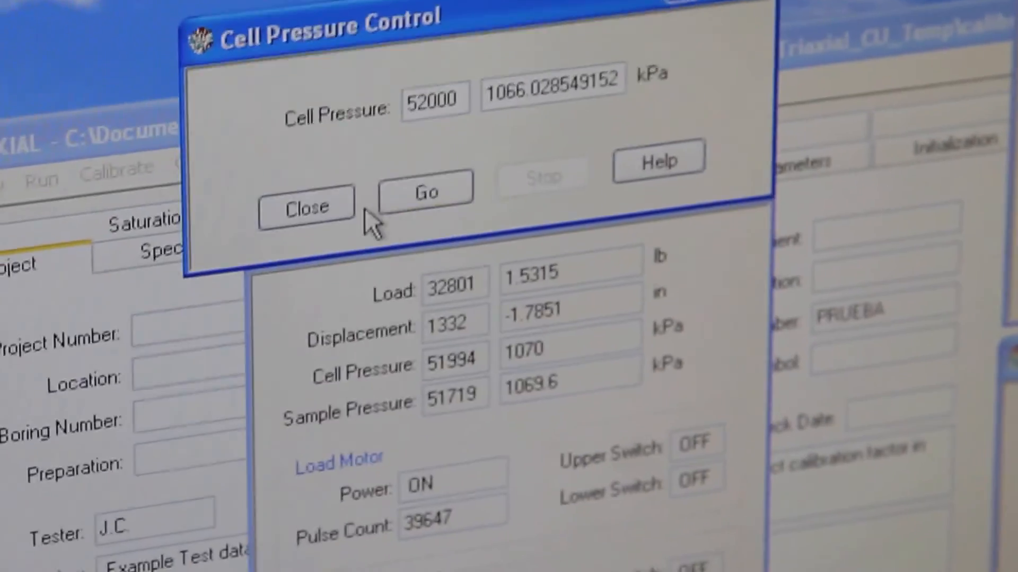
# Close the Cell Pressure Control window once cell pressure reaches about 1070 kPa
pyautogui.click(305, 208)
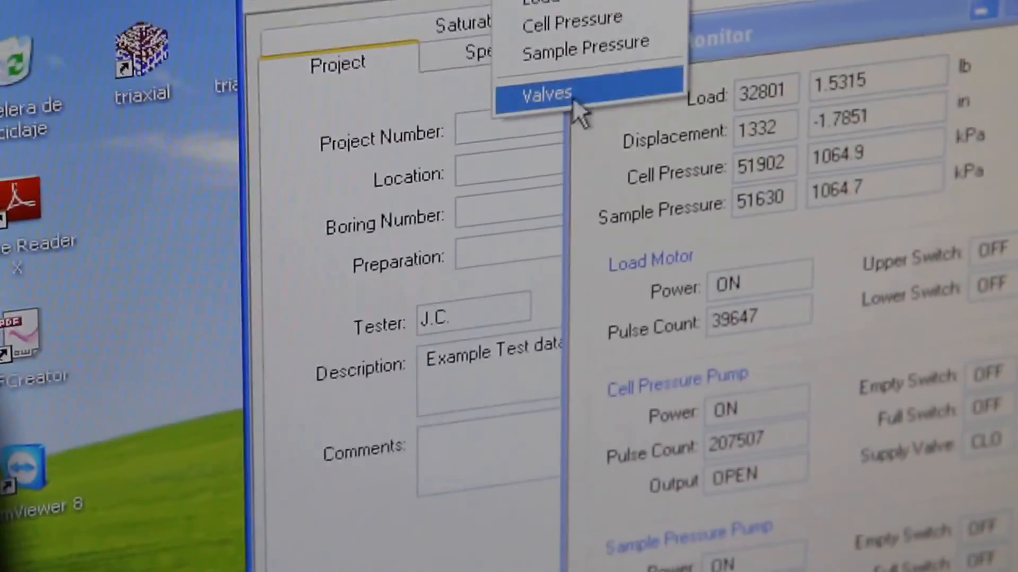
# Bring up Valves Control from the Control menu, listing cell and sample pressure valves
pyautogui.click(547, 93)
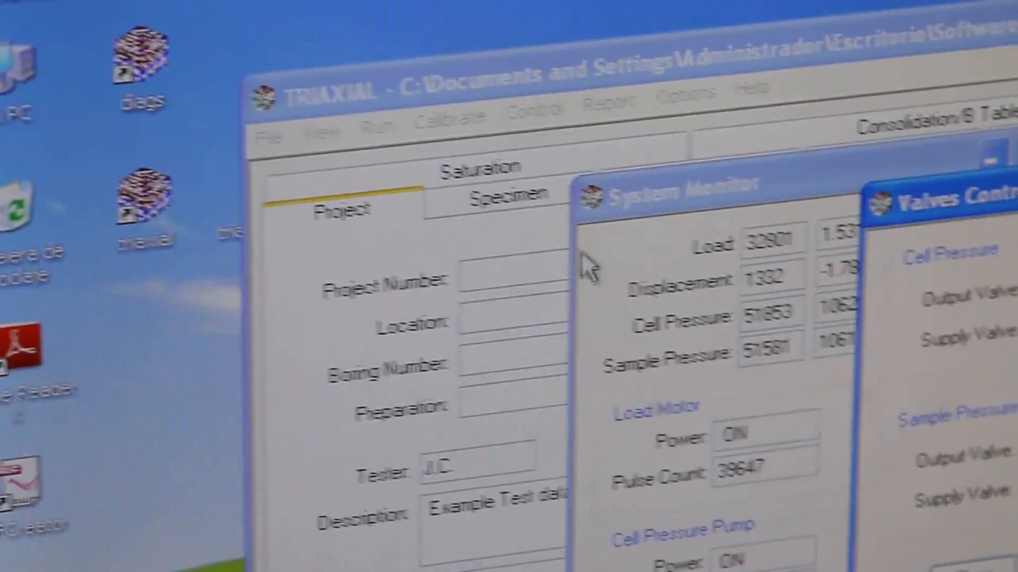